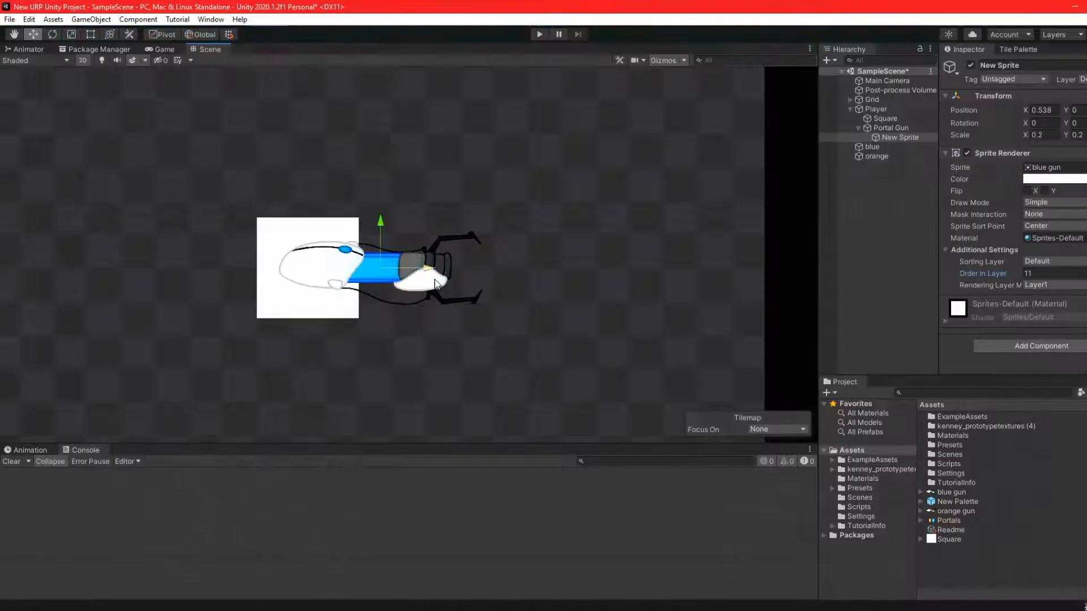
Open the PortalGun.cs script from the Unity project in Visual Studio Code.
left_click(890, 127)
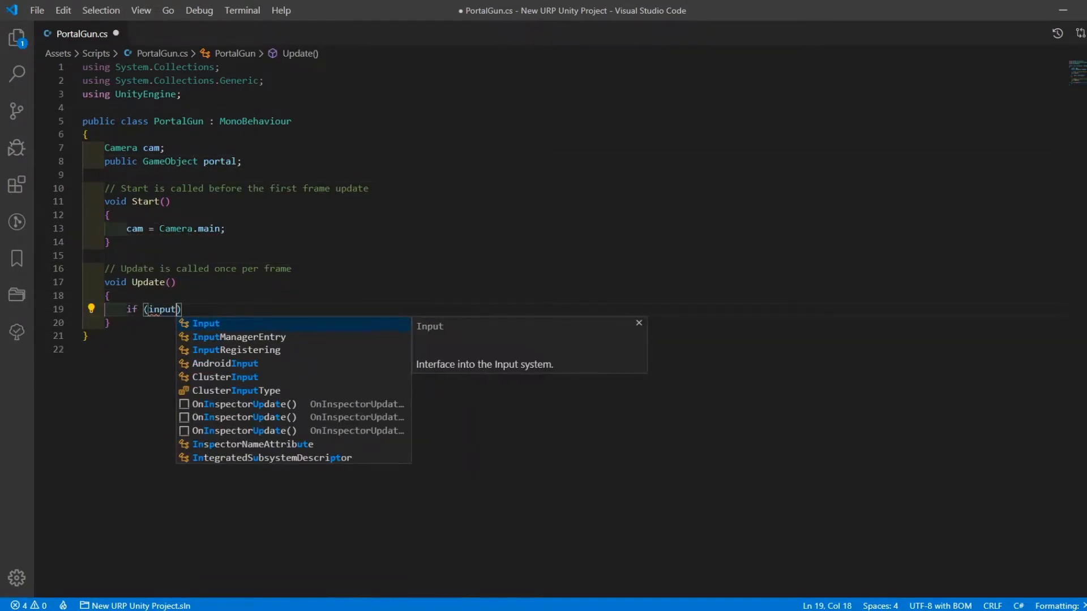
Check GetMouseButtonDown(0) and store cursorPos via cam.ScreenToWorldPoint(Input.mousePosition).
type(".GetMouseButtonDown(0)")
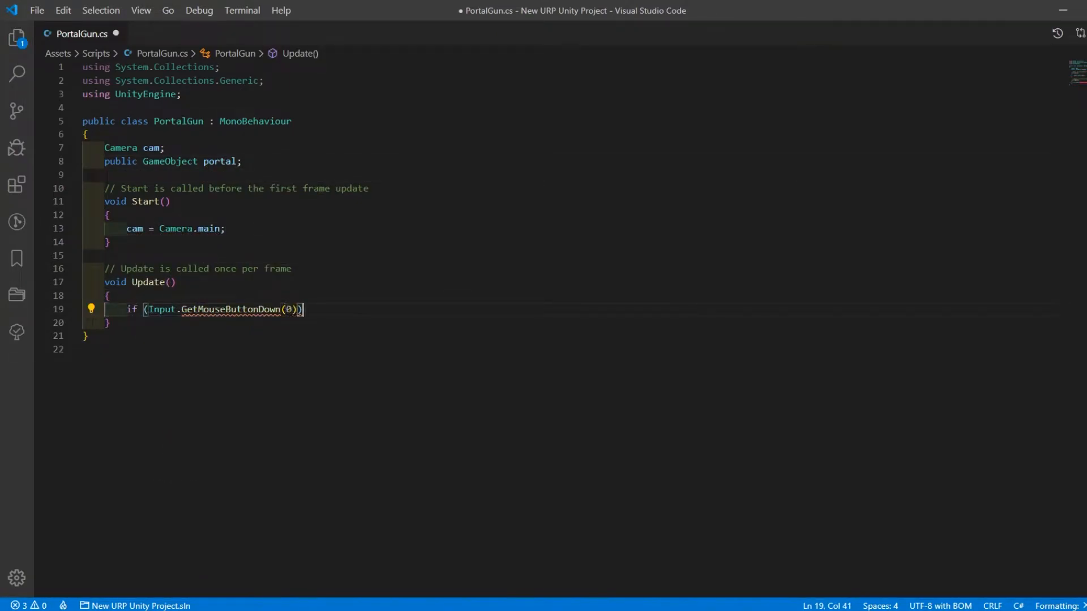
type("Vector2 curso")
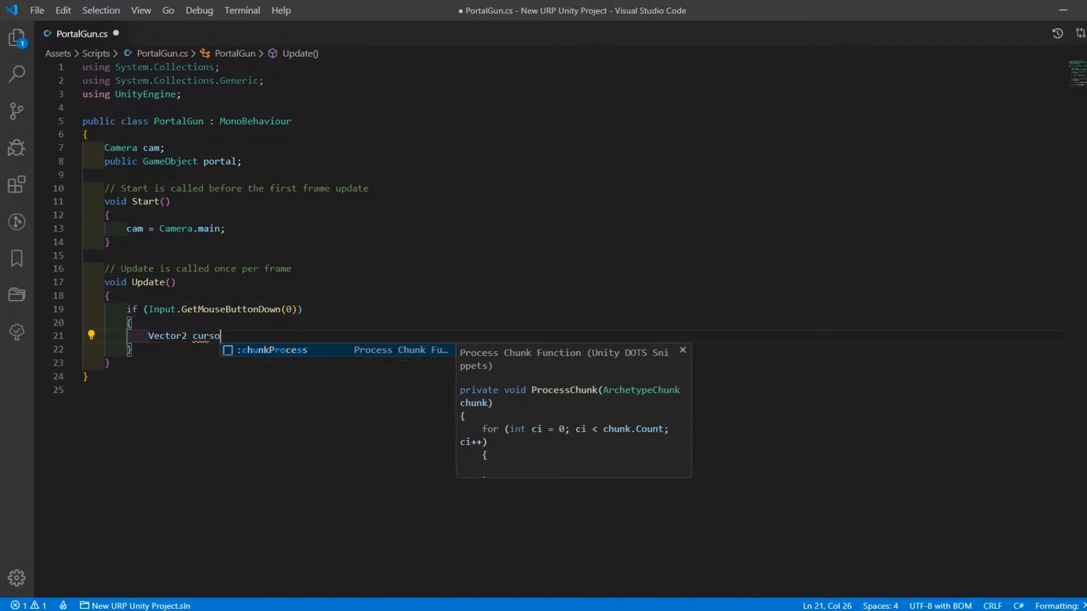
type("rPos = cam.")
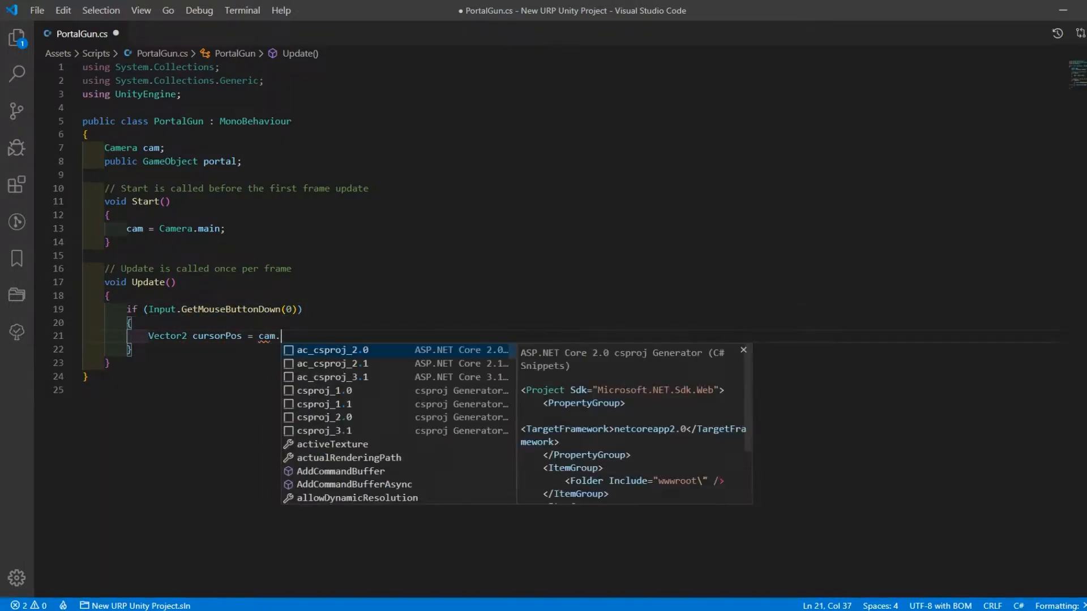
type("ScreenToWorldPoint(Input.mousePosition);")
type("Instantiate(")
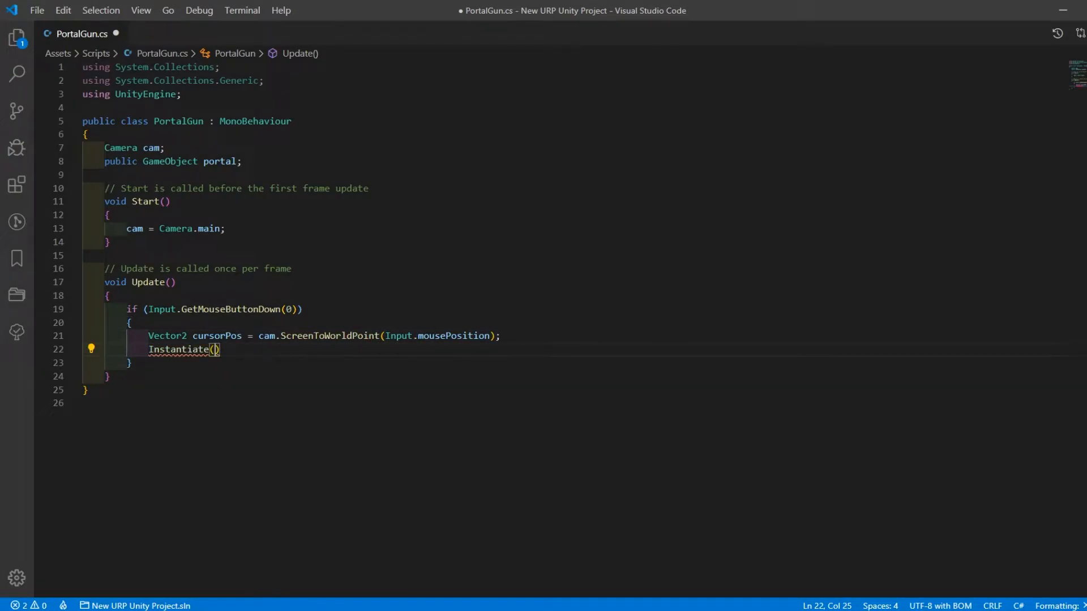
Instantiate the portal prefab at a new Vector3 built from cursorPos.
type("portal, new Vector3(cursorPos.x, cursorPos.y, 0")
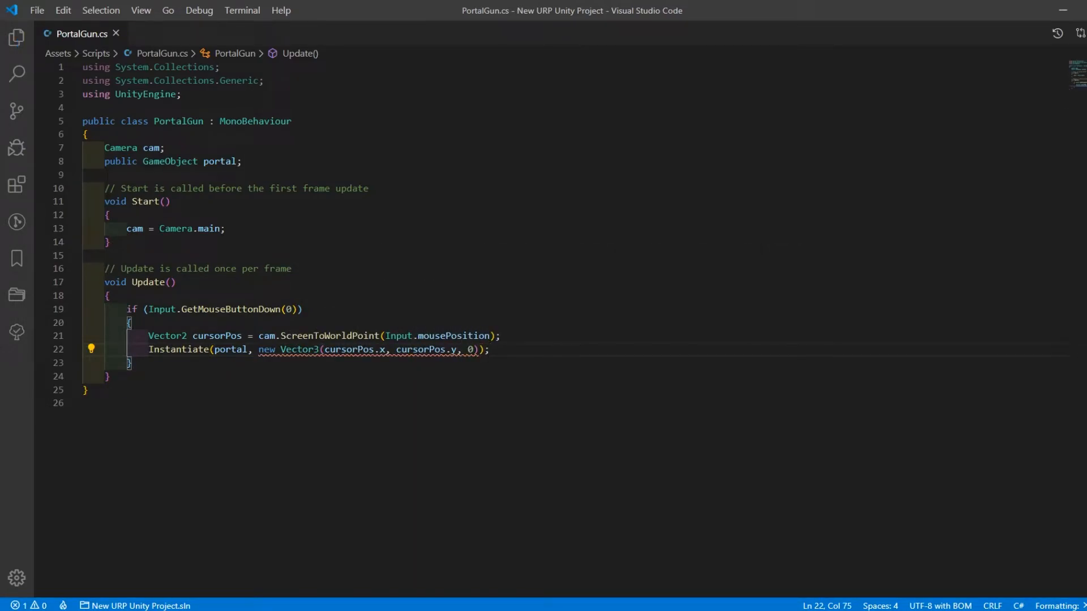
type(", Quaternion.identity")
type("{")
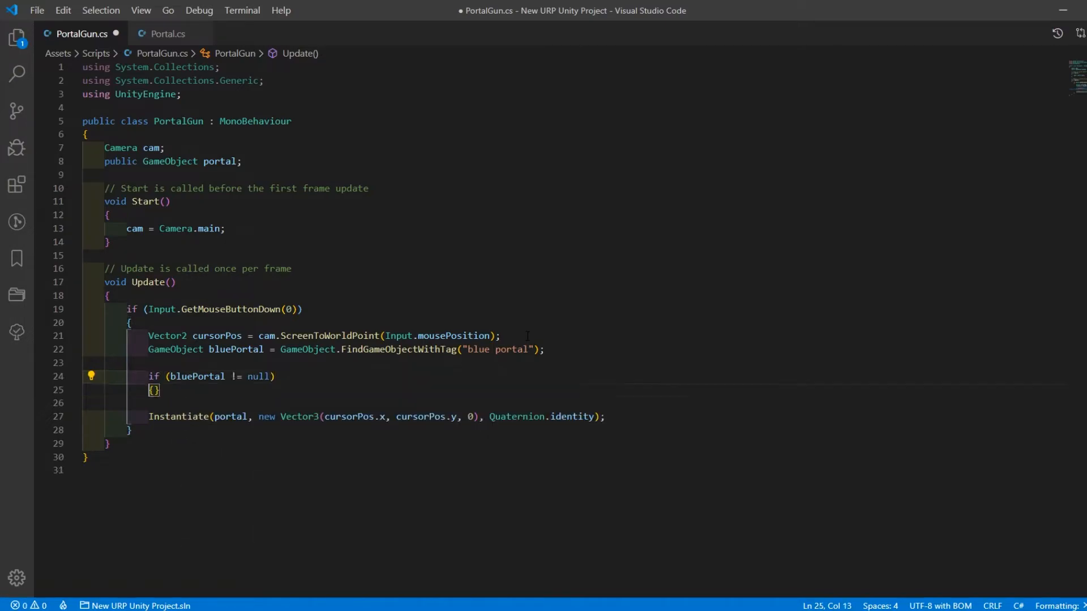
Add Destroy(bluePortal) inside the blue-portal check.
type("Destroy(bluePortal)")
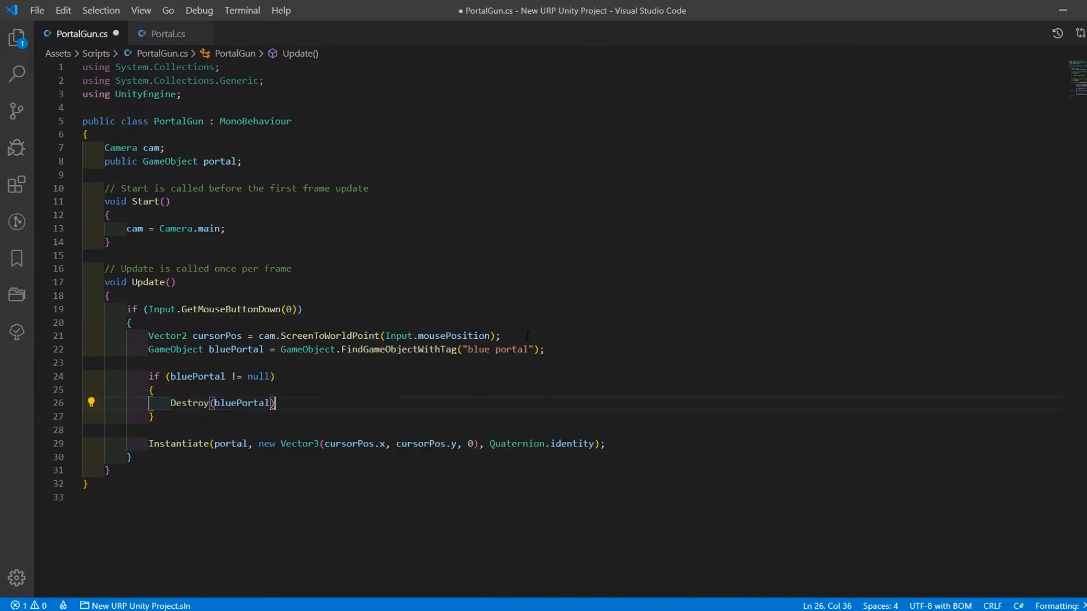